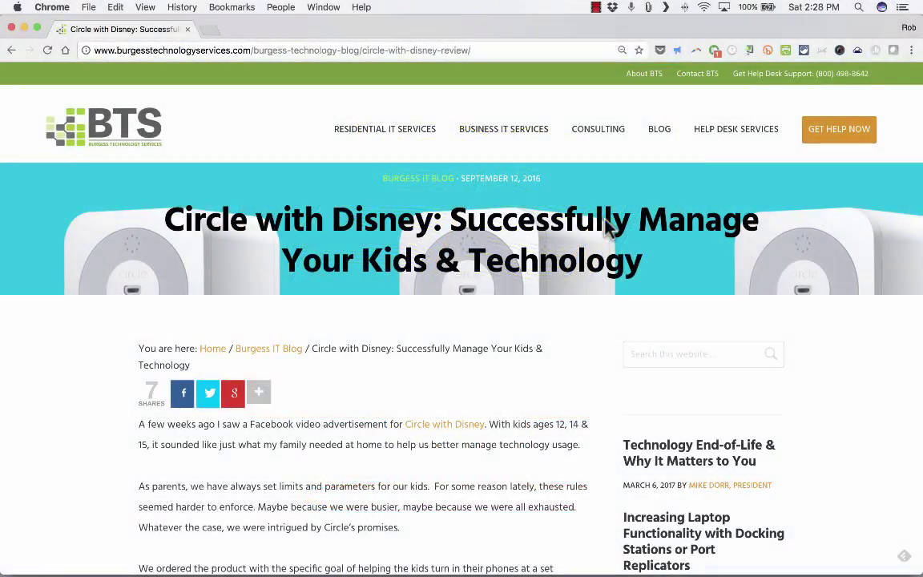
mouse_move(242, 102)
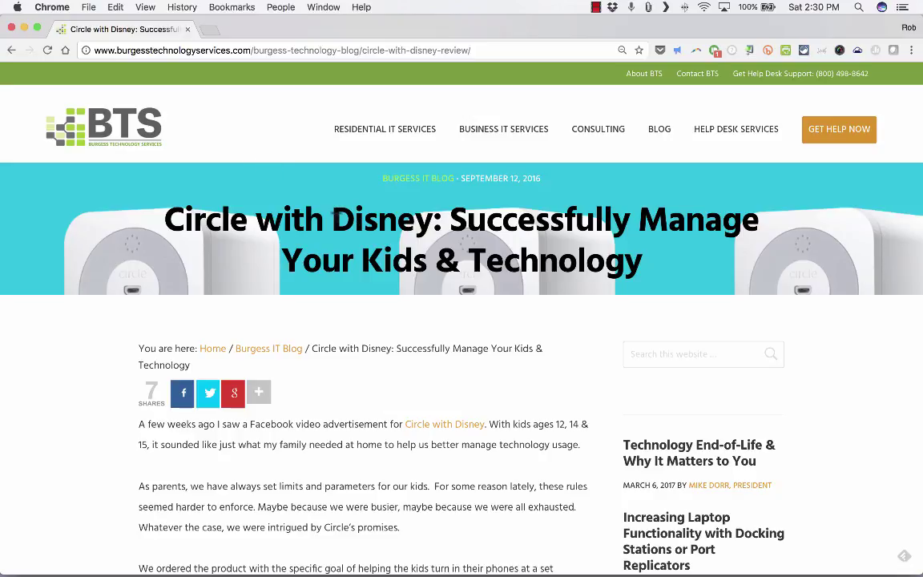
mouse_move(254, 437)
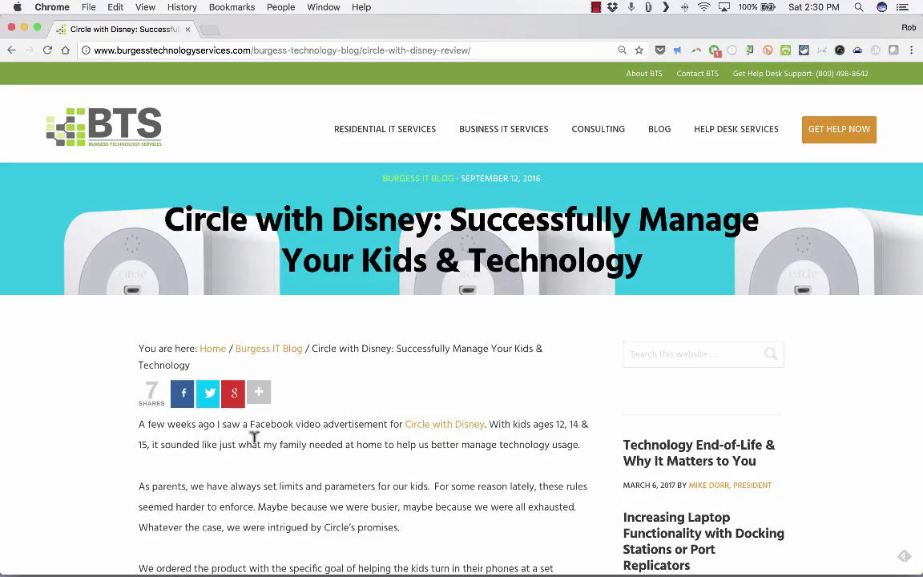
mouse_move(208, 439)
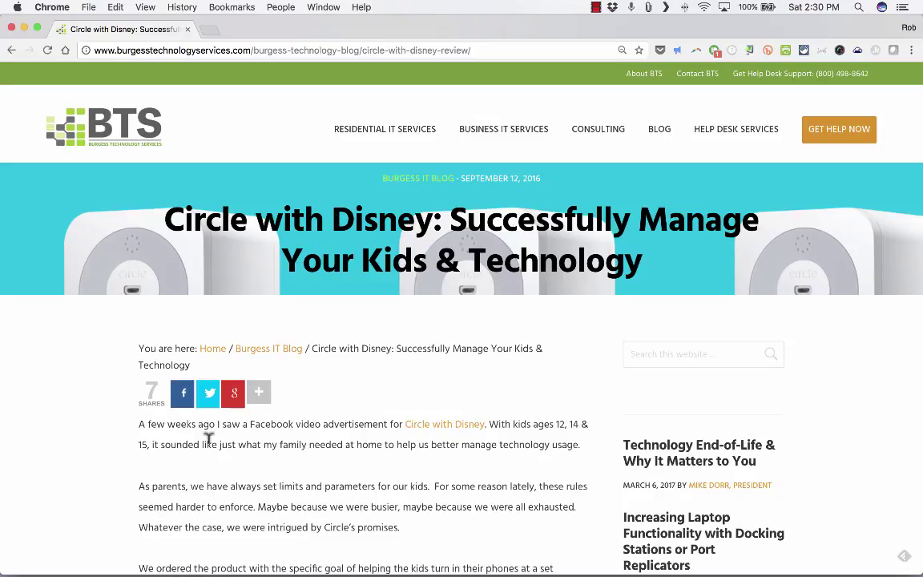
mouse_move(164, 470)
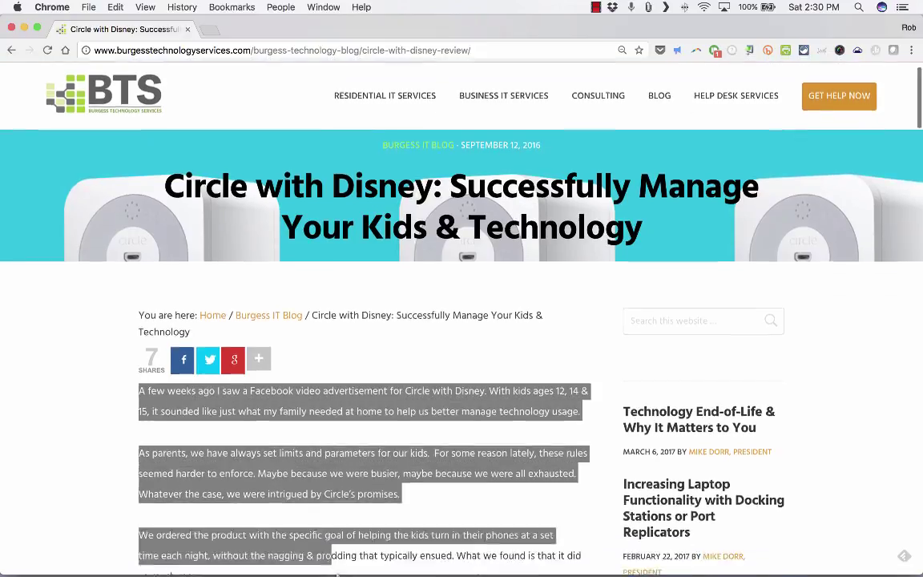
Scroll through the selected article to Online Activity Insights and bring up its context menu.
scroll(down, 3)
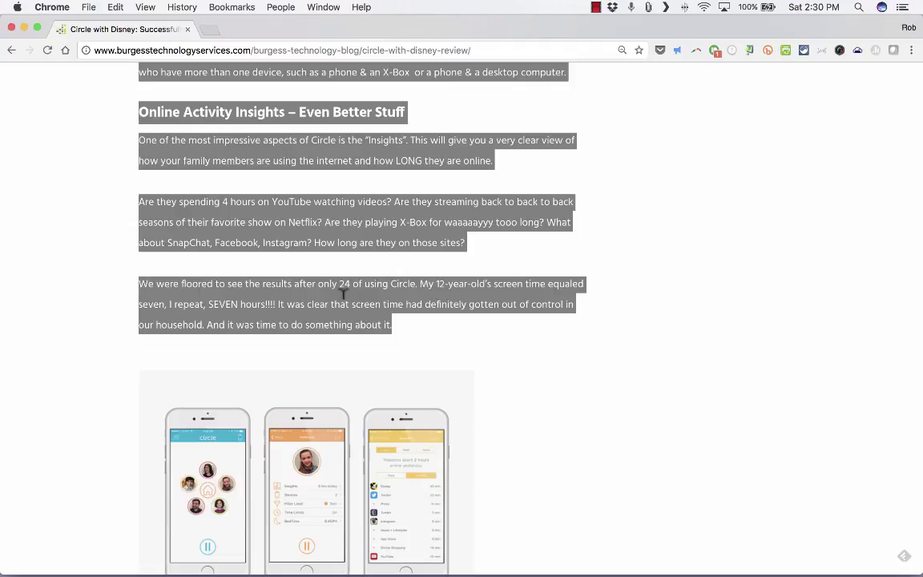
right_click(343, 299)
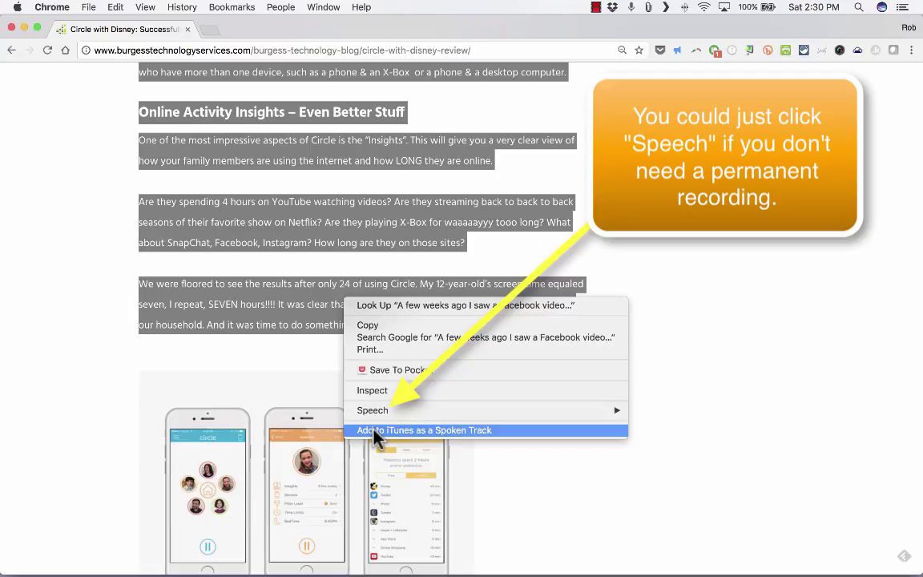
Add the selection to iTunes as a spoken track 'Blog about Circle with Disney', voiced by Alex.
click(424, 430)
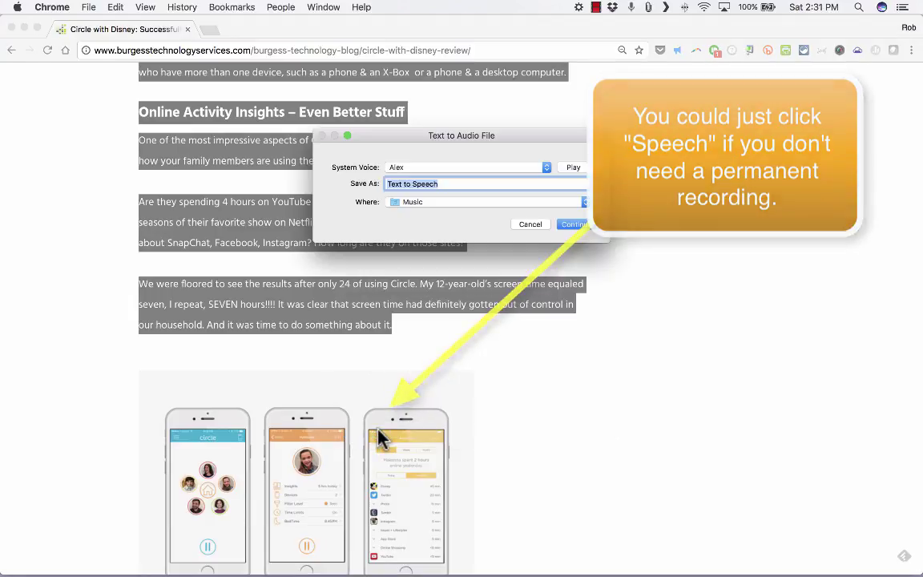
click(465, 167)
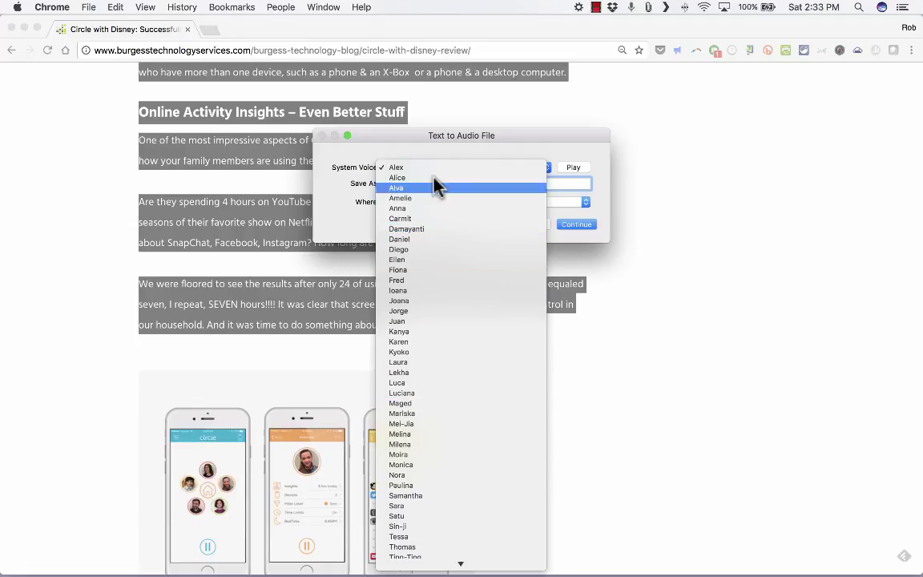
click(397, 167)
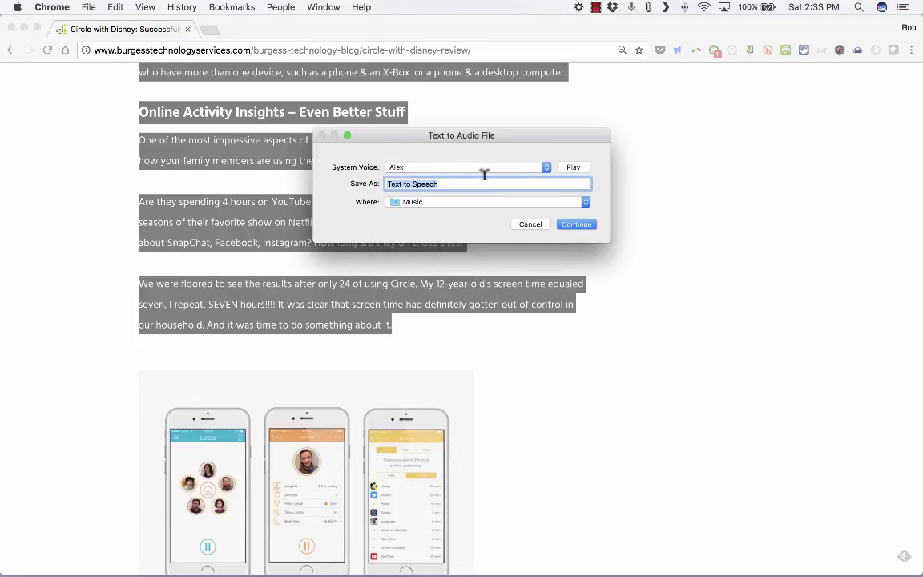
mouse_move(349, 173)
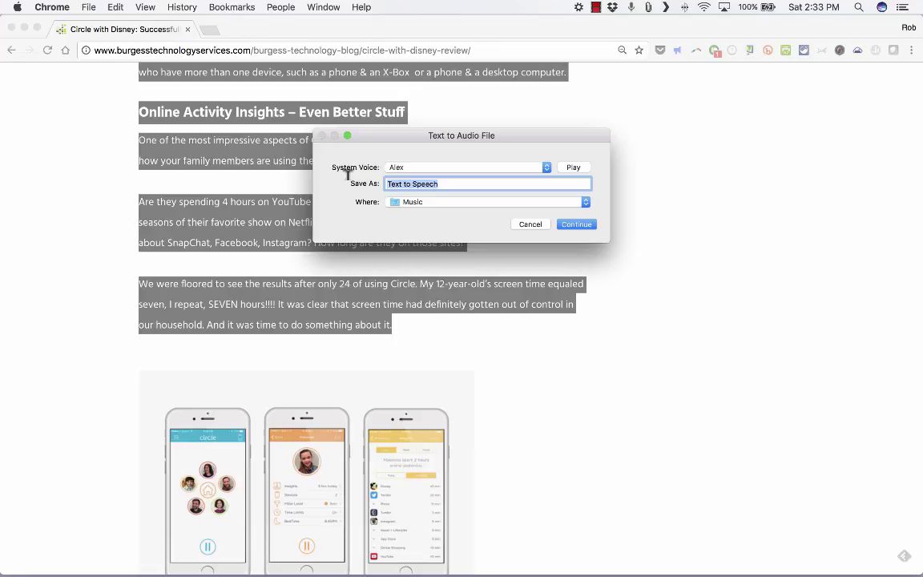
text(B)
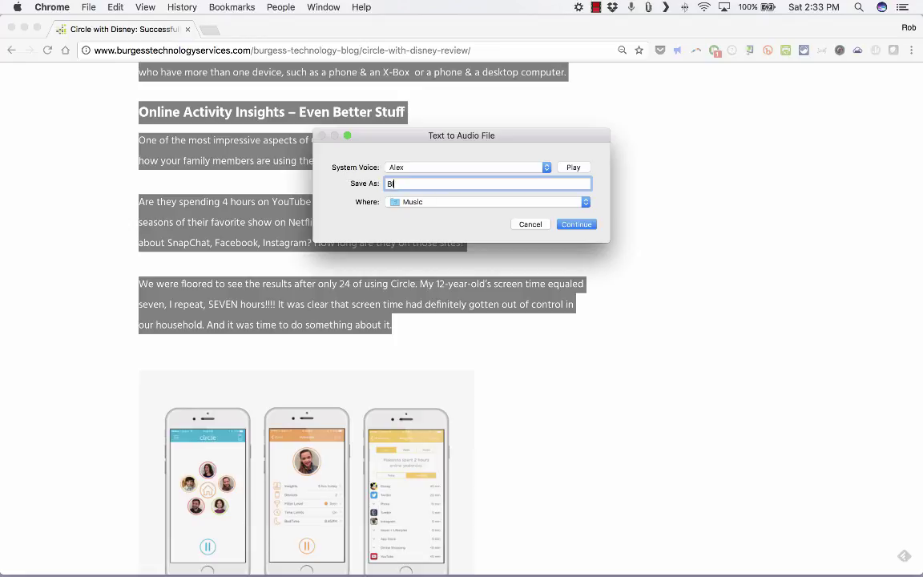
text(log about Circle with Disney)
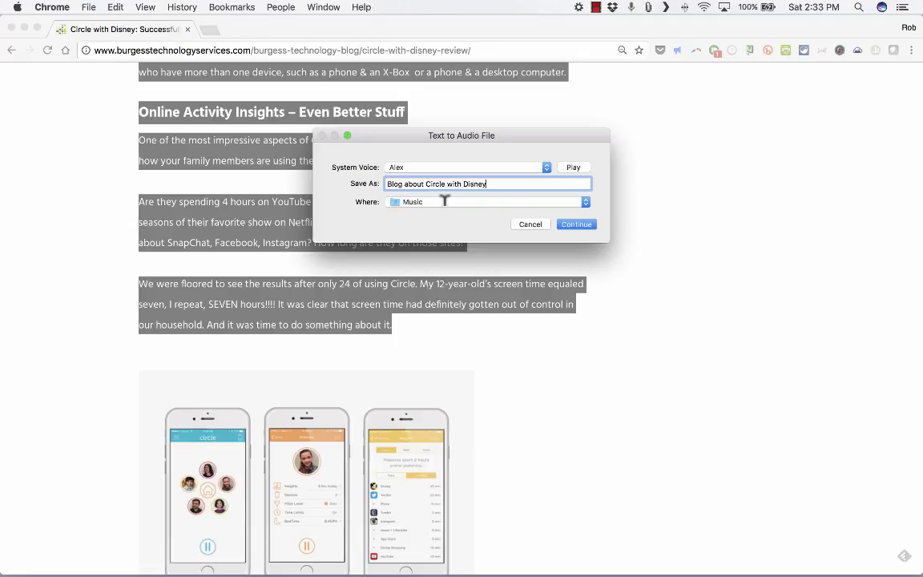
click(577, 223)
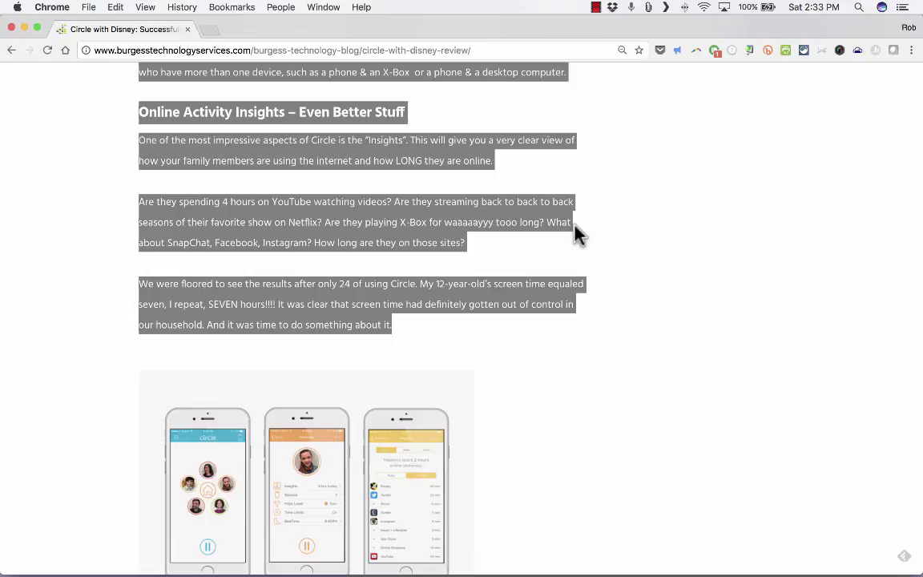
mouse_move(438, 222)
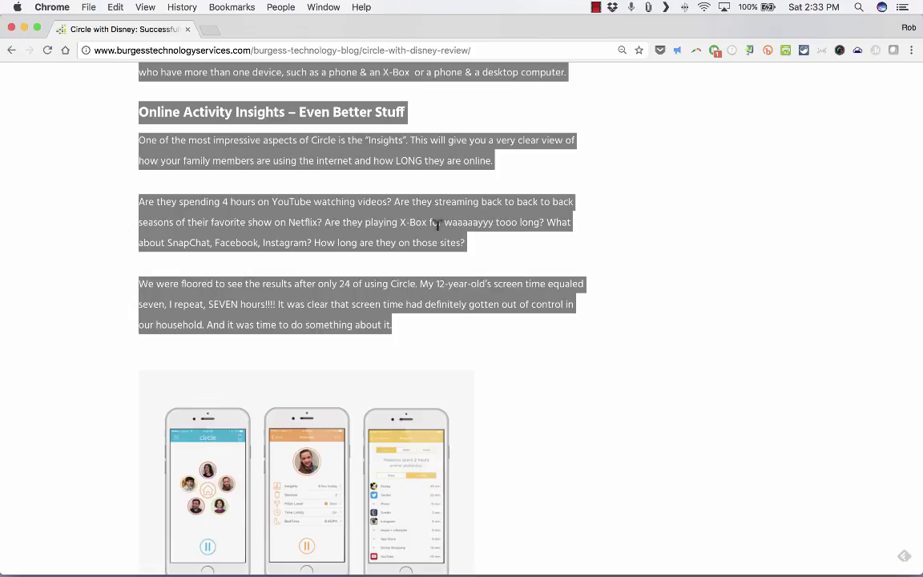
mouse_move(479, 270)
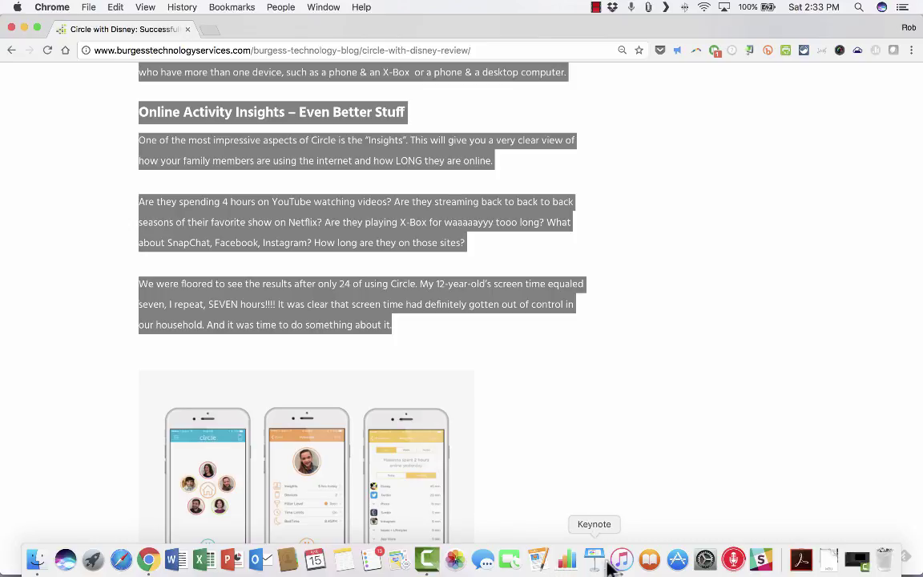
In iTunes, play the 2:54 'Blog about Circle with Disney' track, then pause it at 0:15.
click(622, 556)
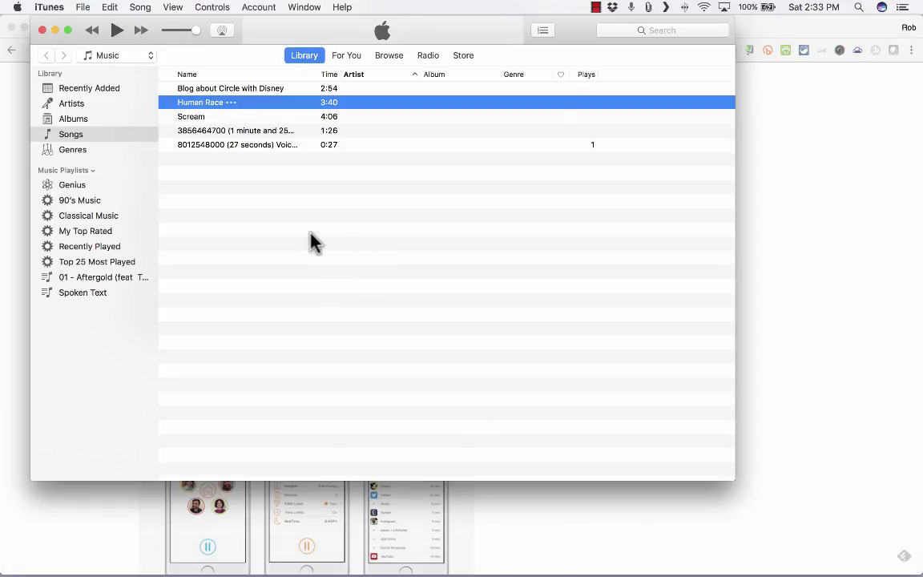
mouse_move(223, 89)
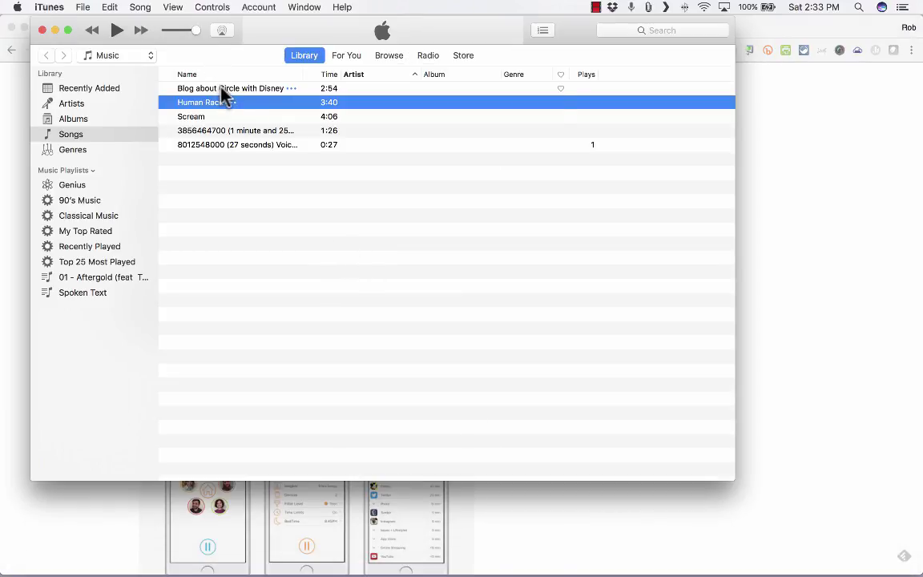
mouse_move(312, 99)
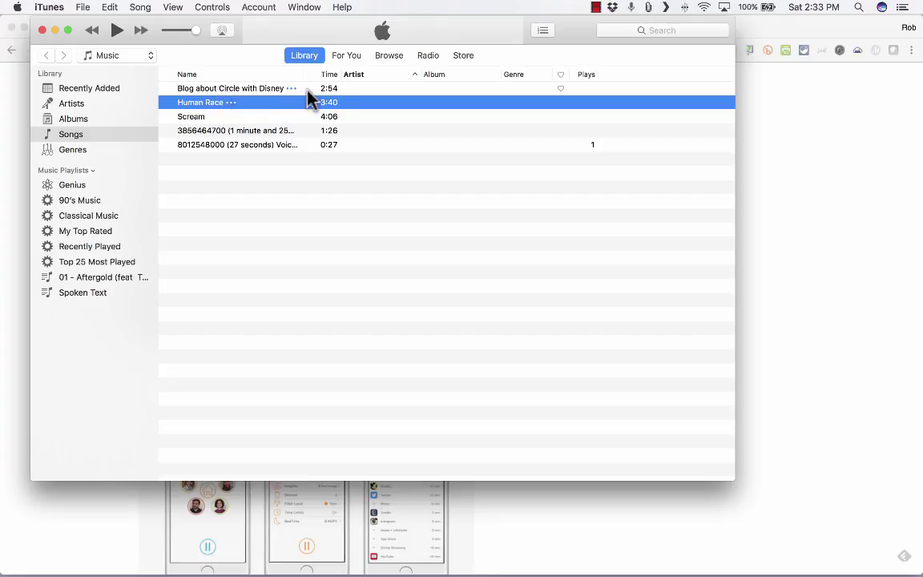
mouse_move(276, 106)
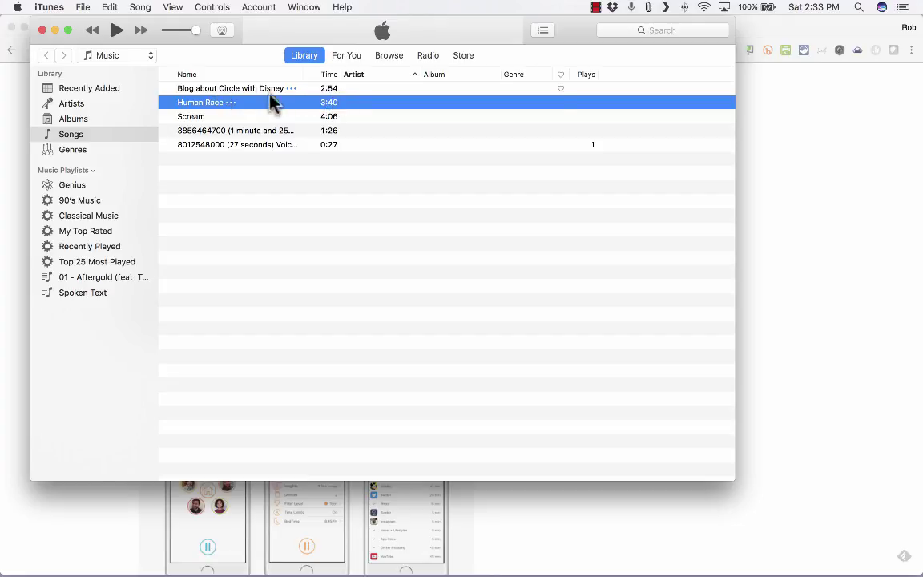
mouse_move(206, 101)
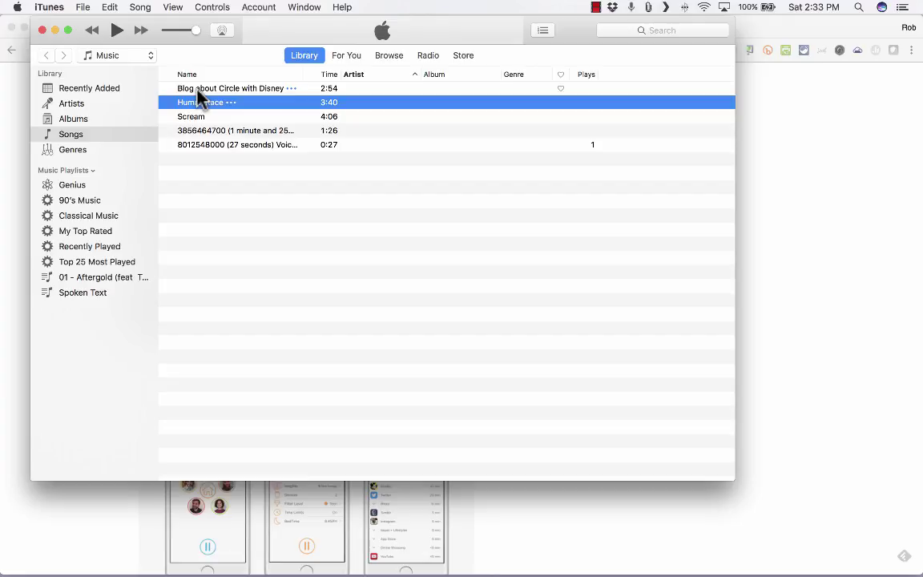
double_click(233, 88)
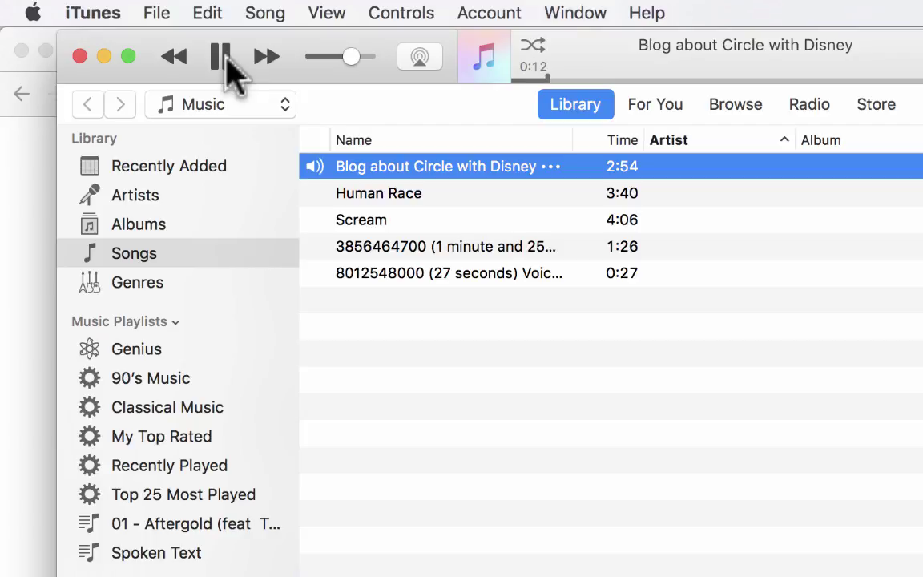
click(220, 56)
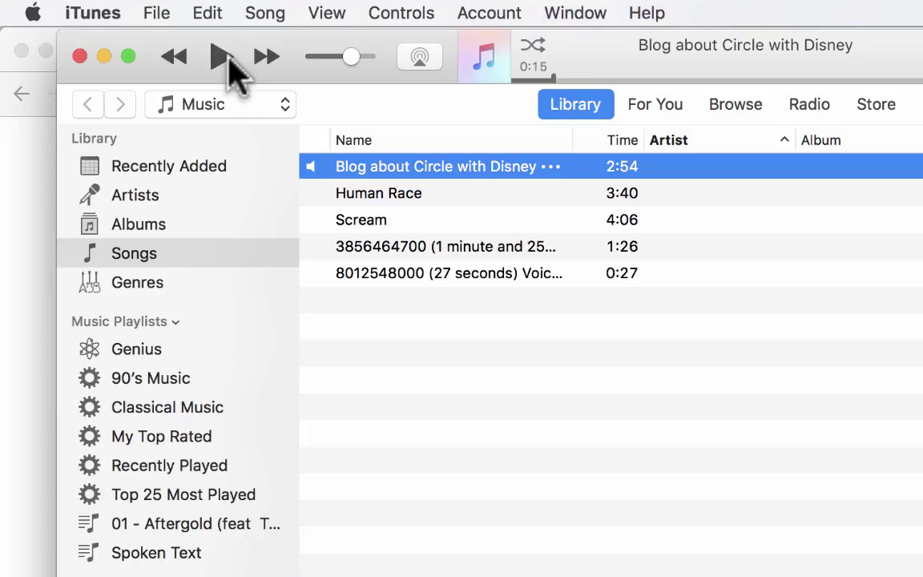
mouse_move(593, 169)
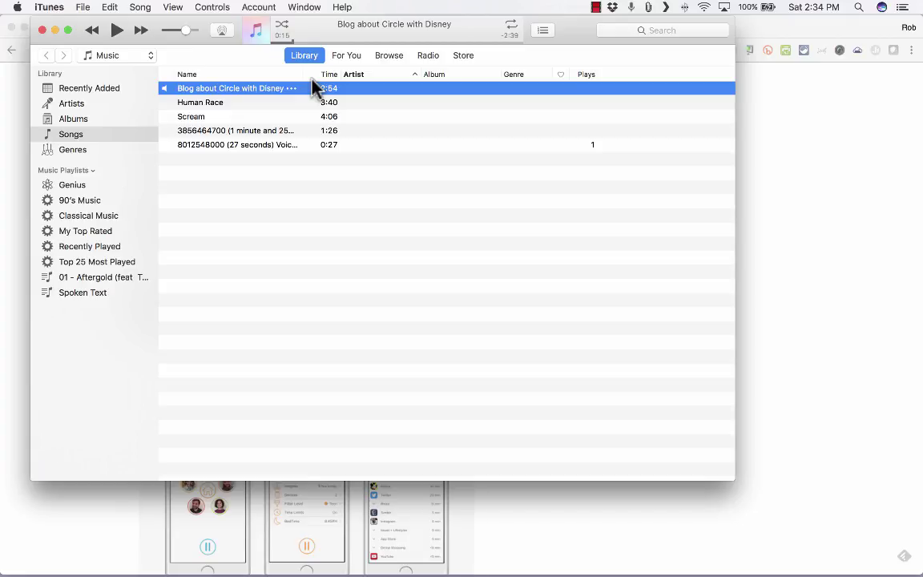
mouse_move(386, 128)
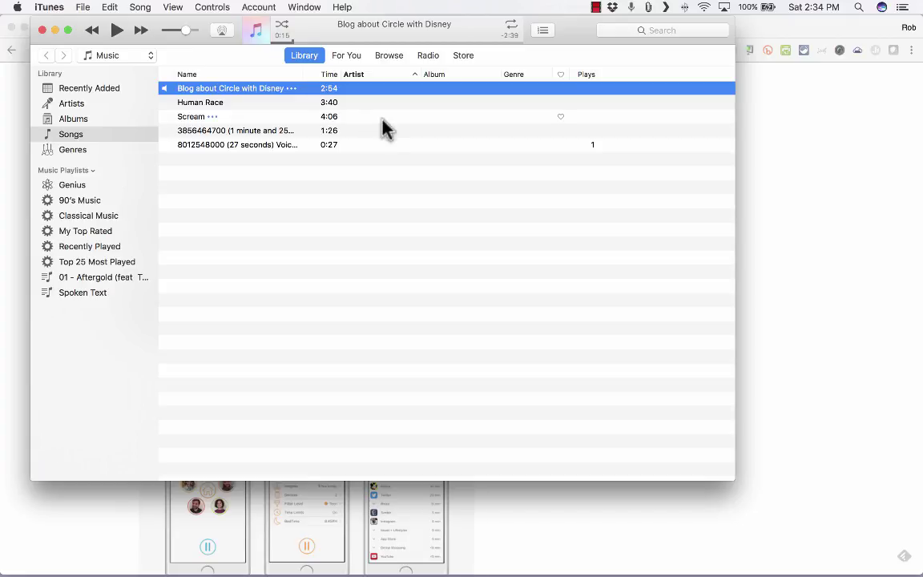